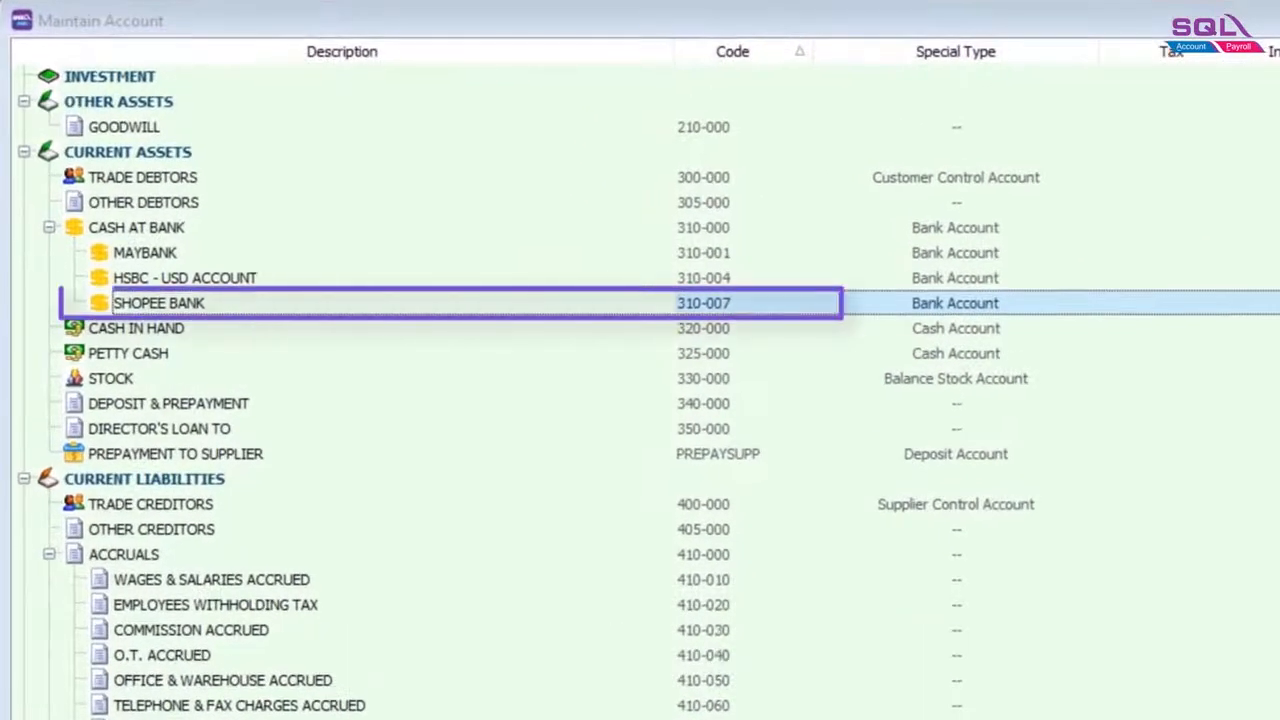
View the DISCOUNT stock group, linked to account 510-100 for sales and sales returns.
{"action": "scroll", "scroll_direction": "down", "scroll_amount": 3}
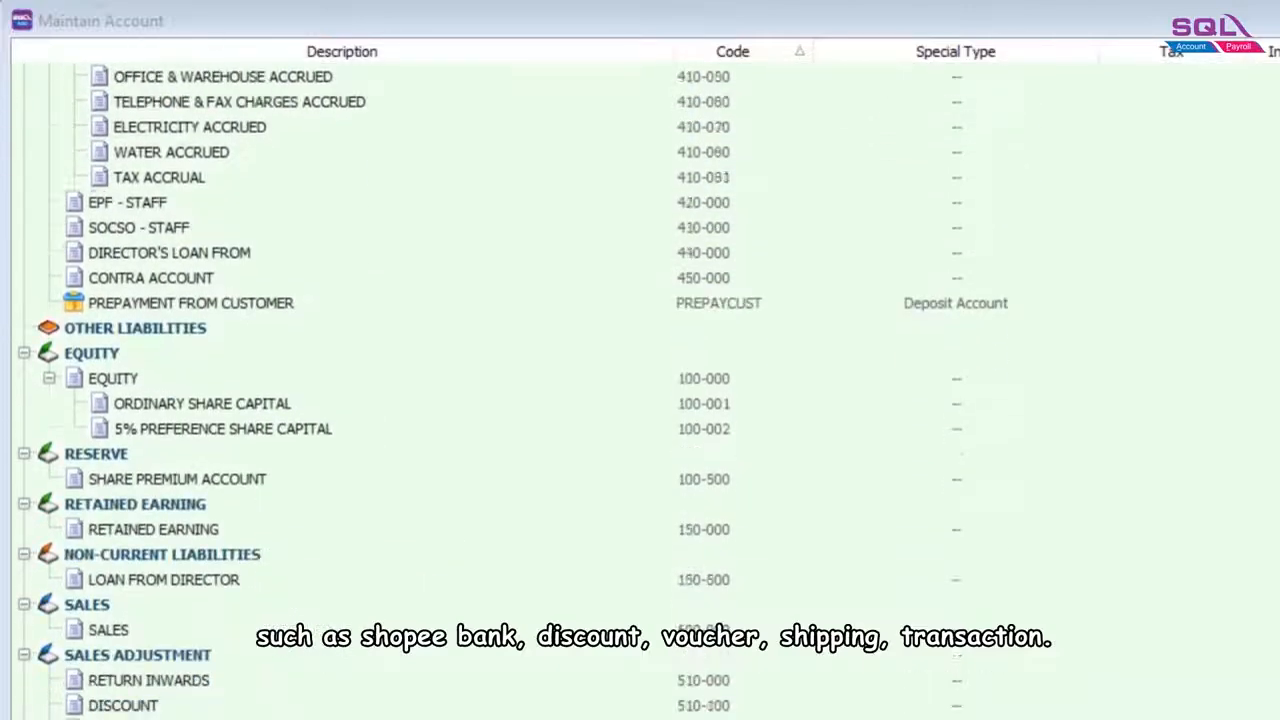
{"action": "scroll", "scroll_direction": "down", "scroll_amount": 3}
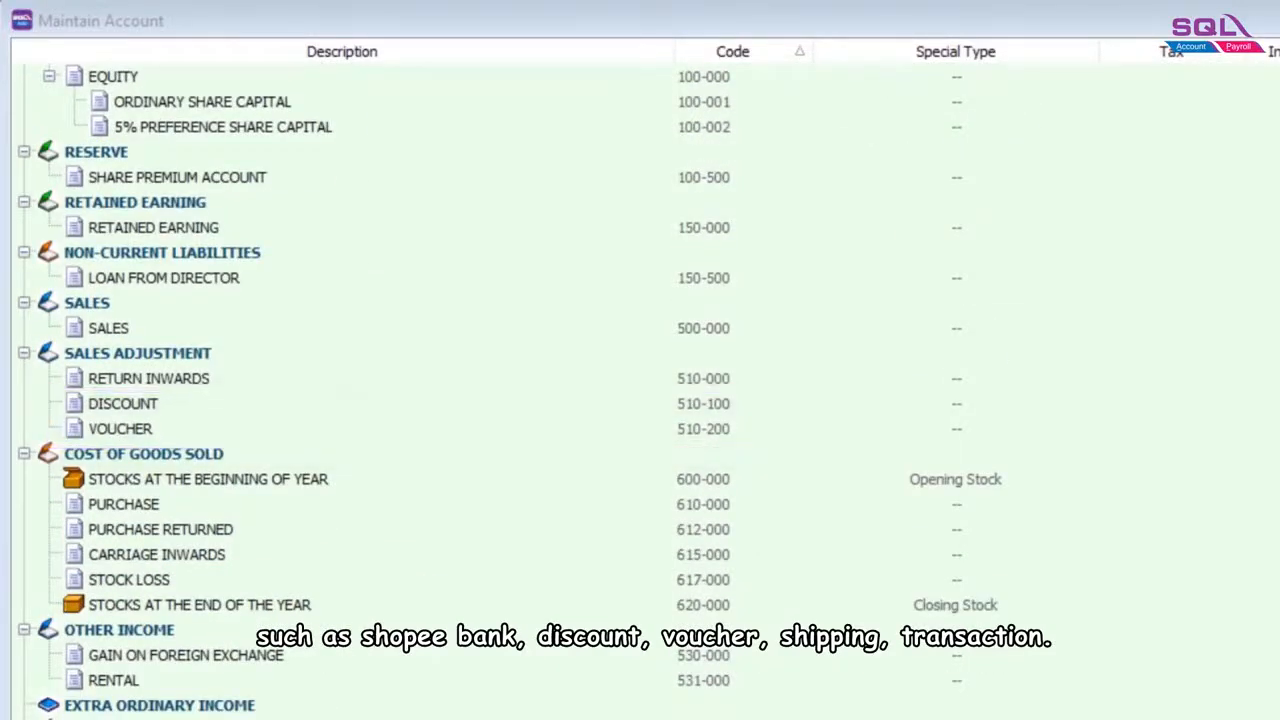
{"action": "scroll", "scroll_direction": "down", "scroll_amount": 3}
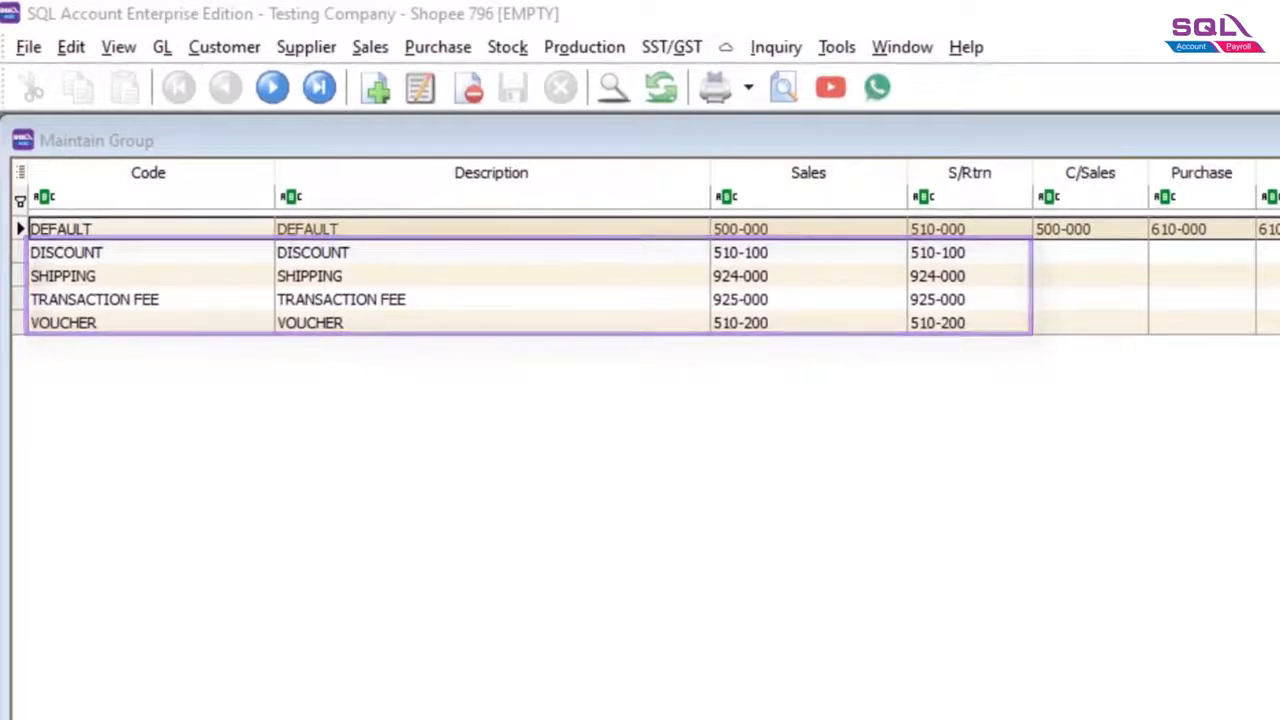
{"action": "double_click", "coordinate": [68, 252]}
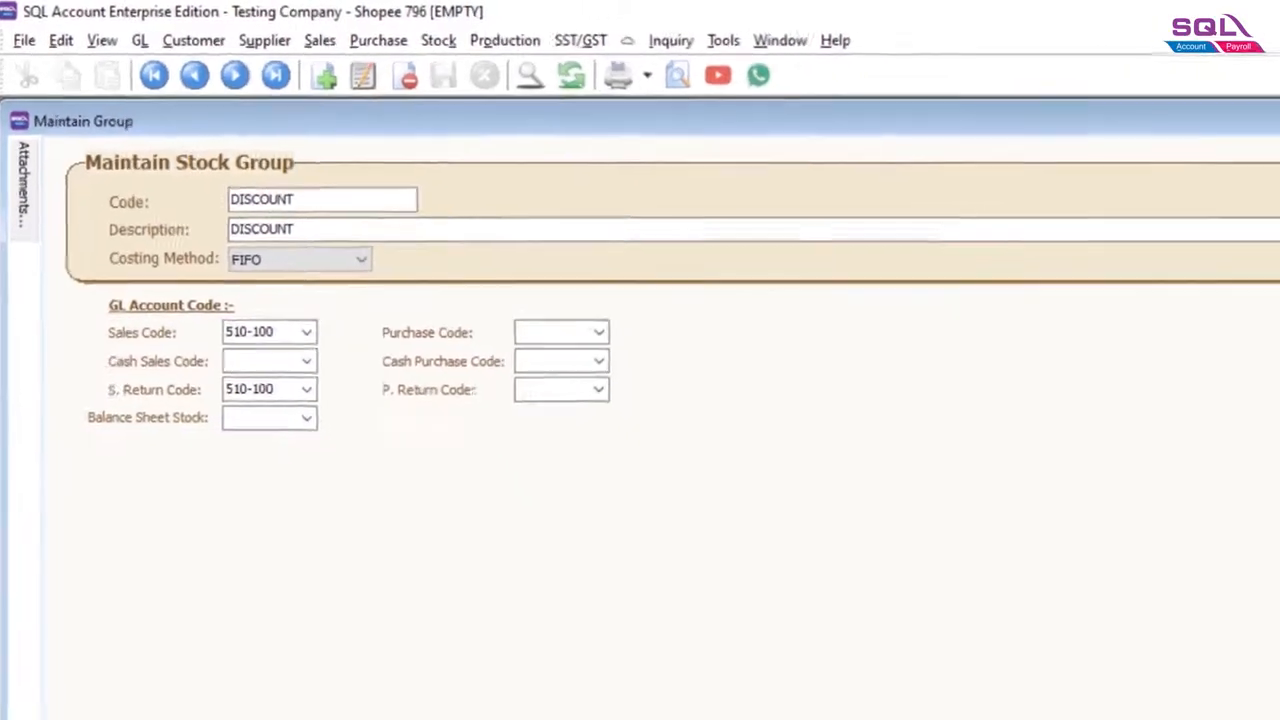
{"action": "left_click", "coordinate": [368, 32]}
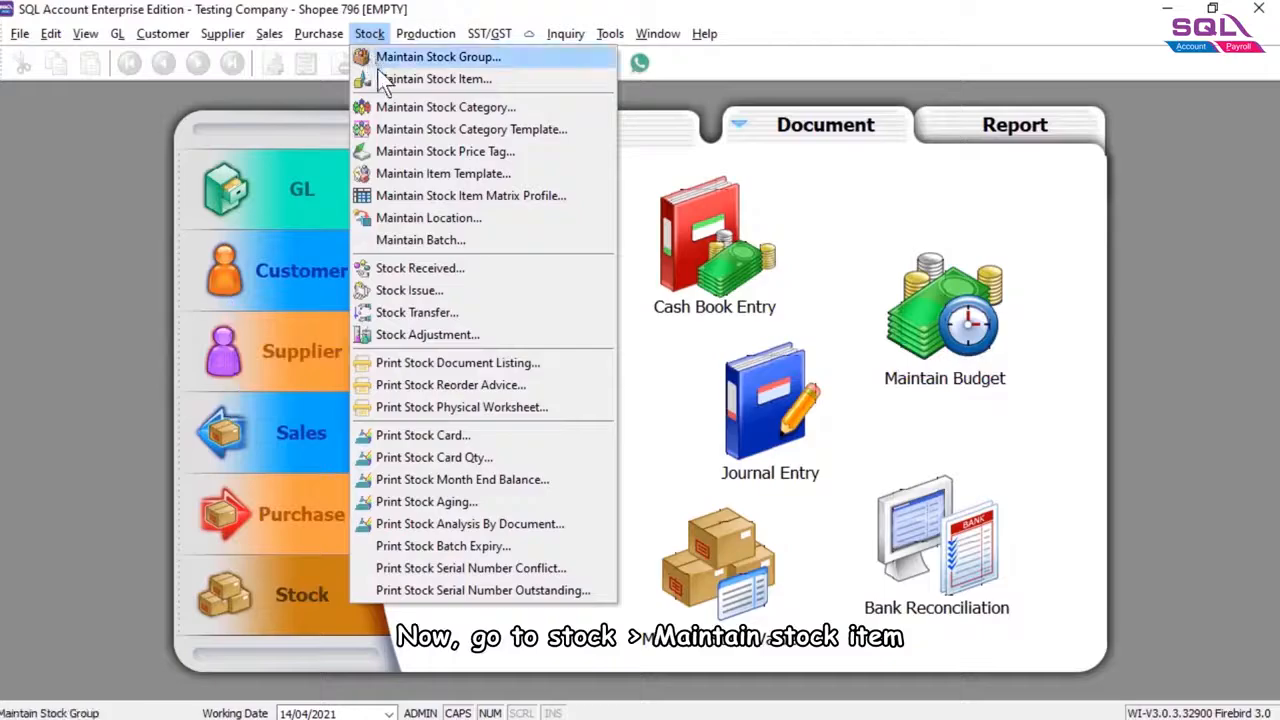
View a Shopee charge stock item in Maintain Stock Item with Stock Control unticked.
{"action": "left_click", "coordinate": [436, 80]}
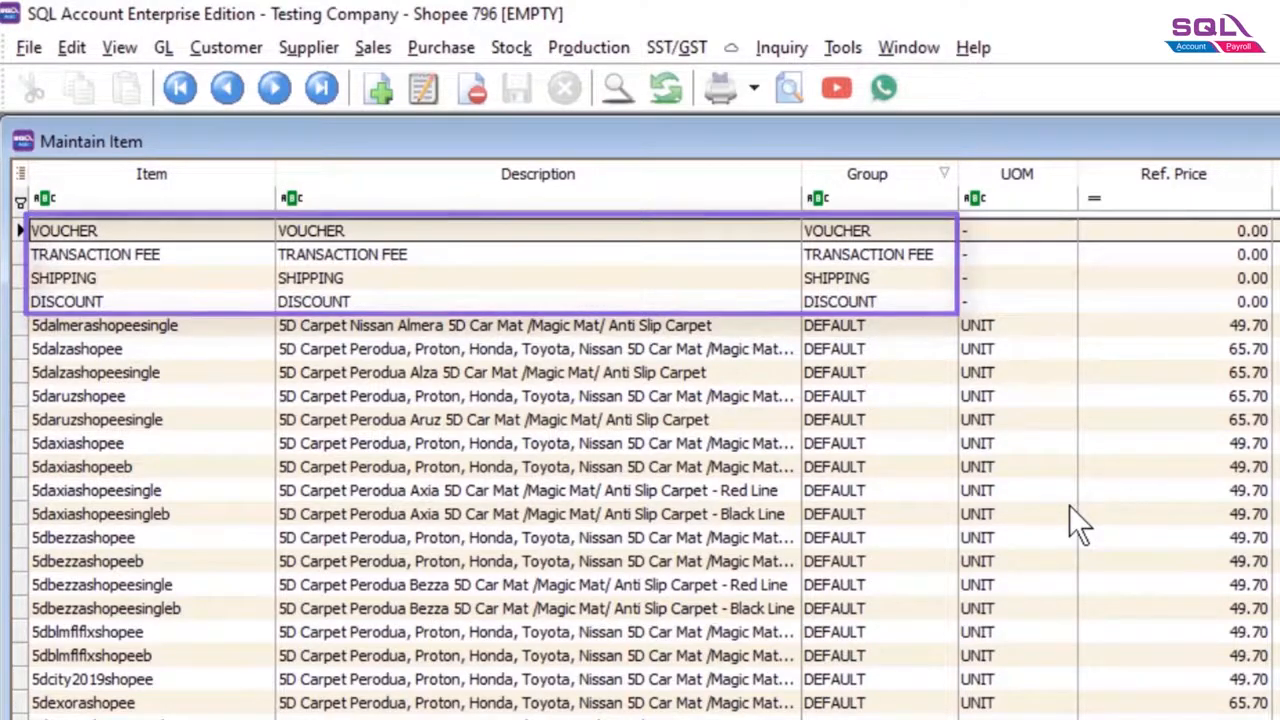
{"action": "double_click", "coordinate": [64, 230]}
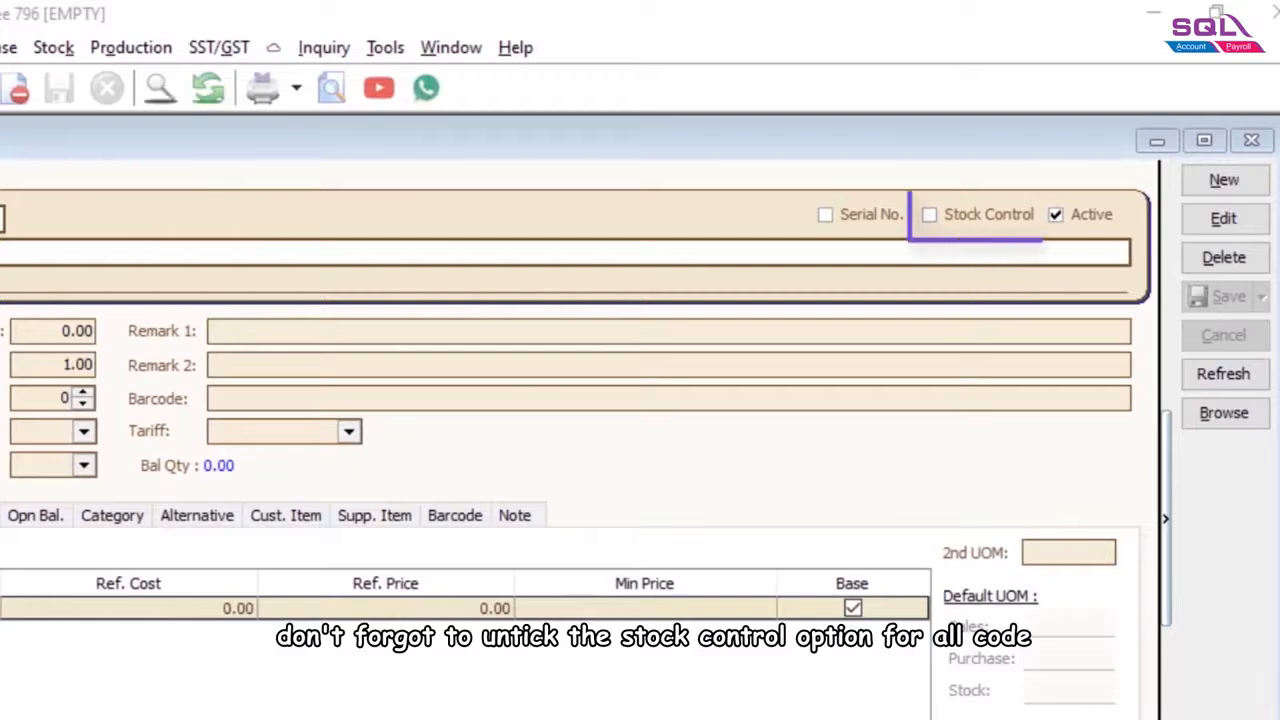
{"action": "left_click", "coordinate": [928, 214]}
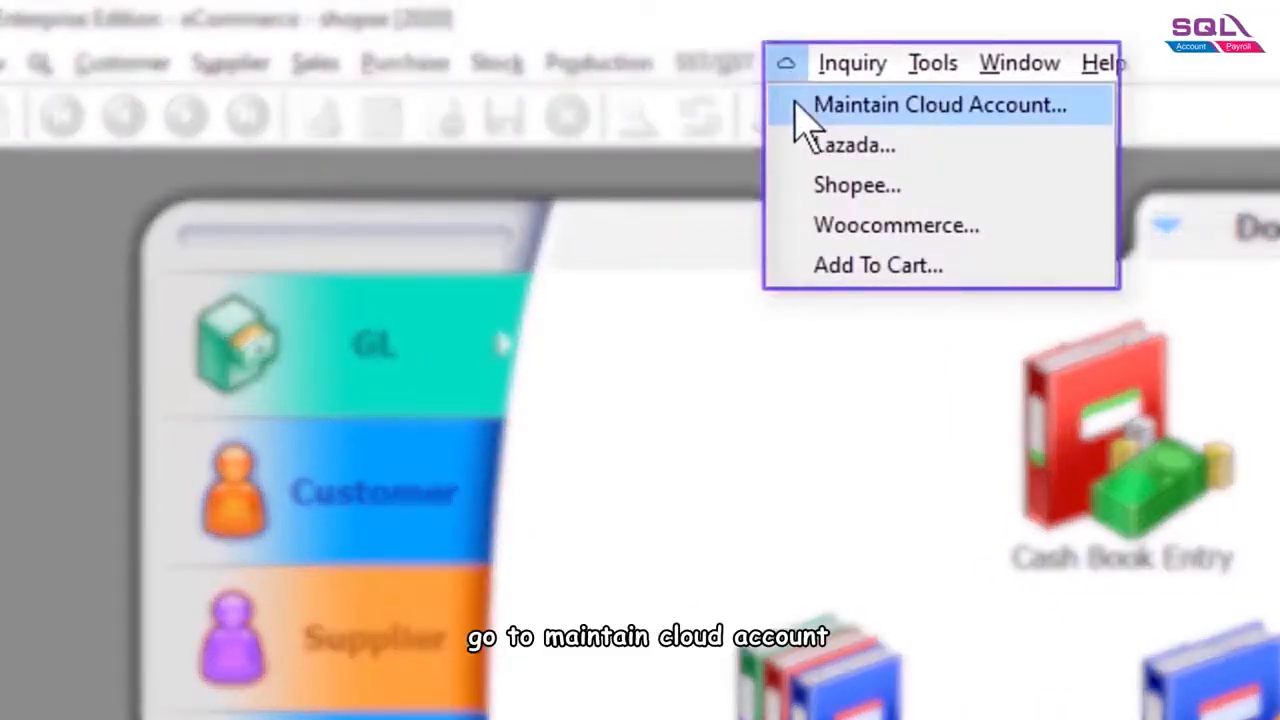
Create a new cloud account named 'Shopee-Store' in Maintain Cloud Account and choose its platform.
{"action": "left_click", "coordinate": [938, 104]}
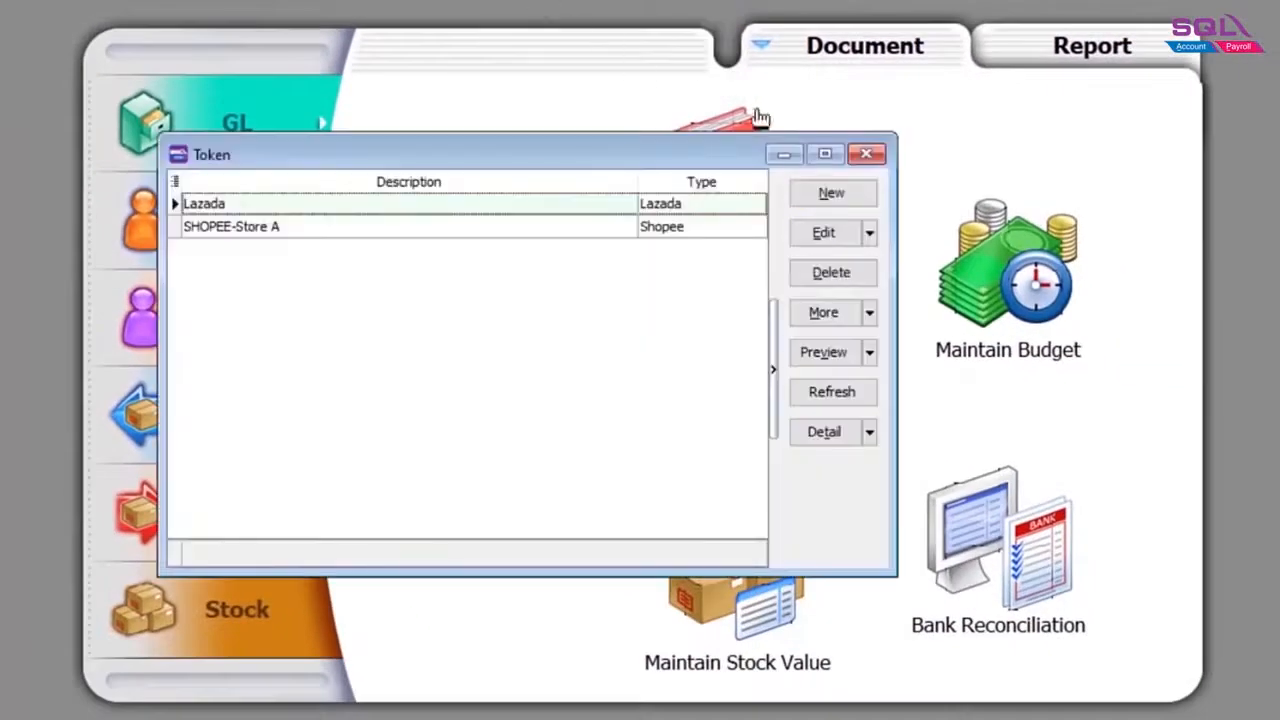
{"action": "left_click", "coordinate": [832, 192]}
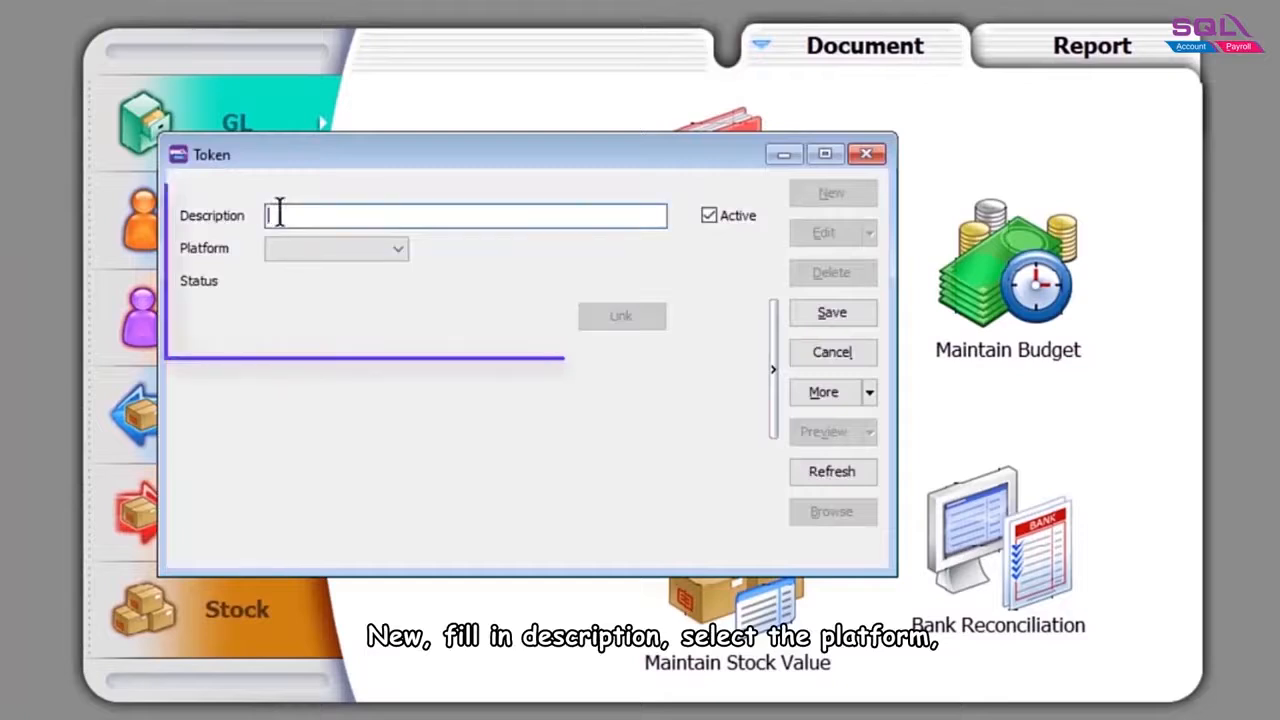
{"action": "type", "text": "Shopee-Store"}
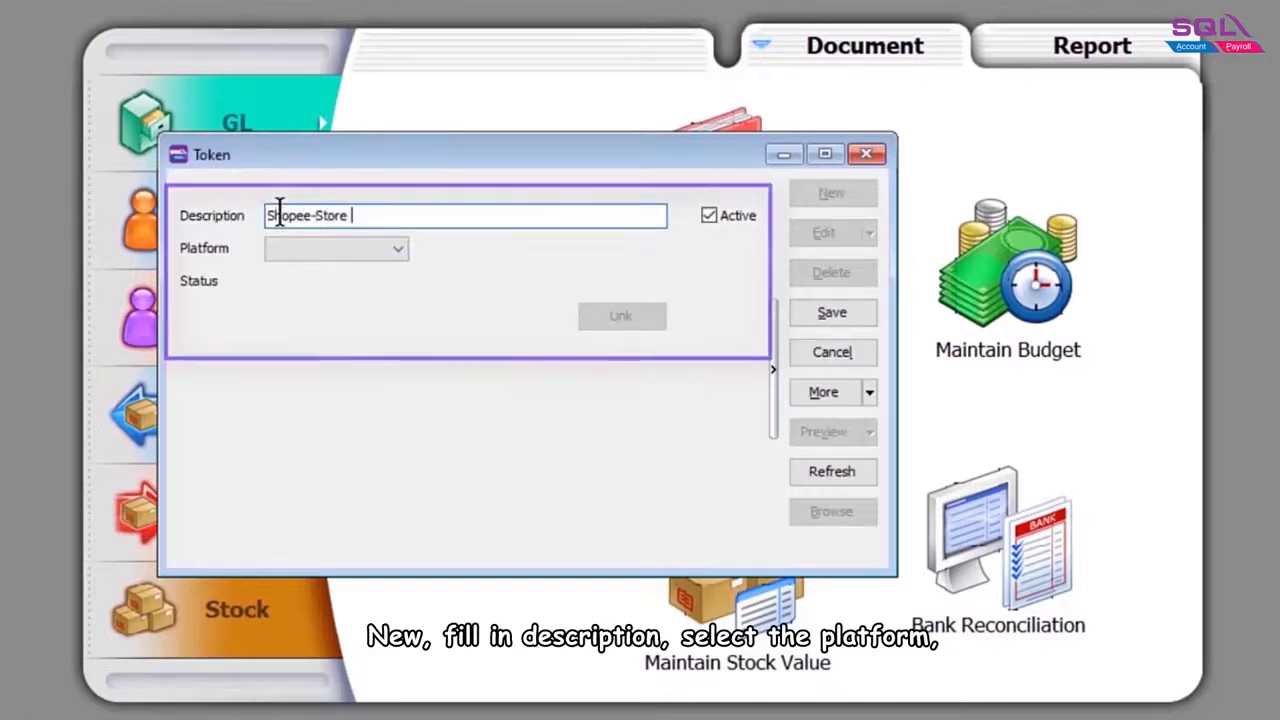
{"action": "left_click", "coordinate": [396, 248]}
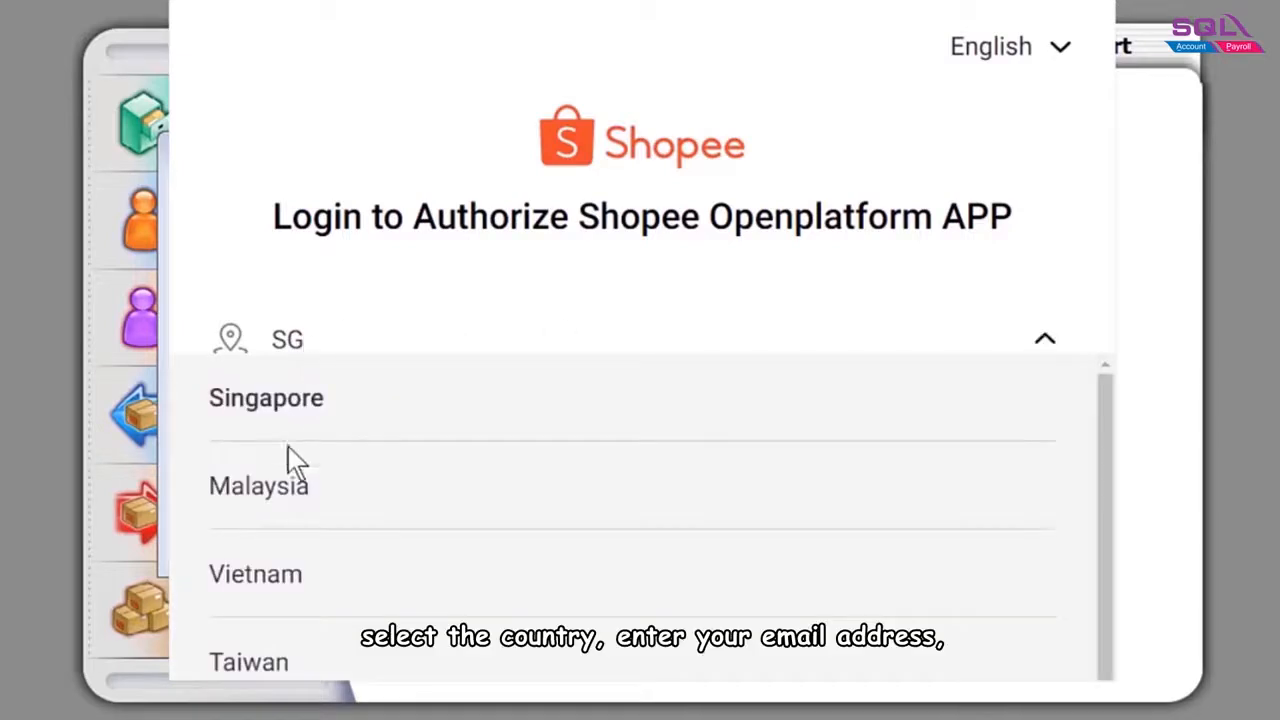
Log in to the Malaysian Shopee shop, confirm authorization, and save the linked Shopee-Store B token.
{"action": "left_click", "coordinate": [258, 486]}
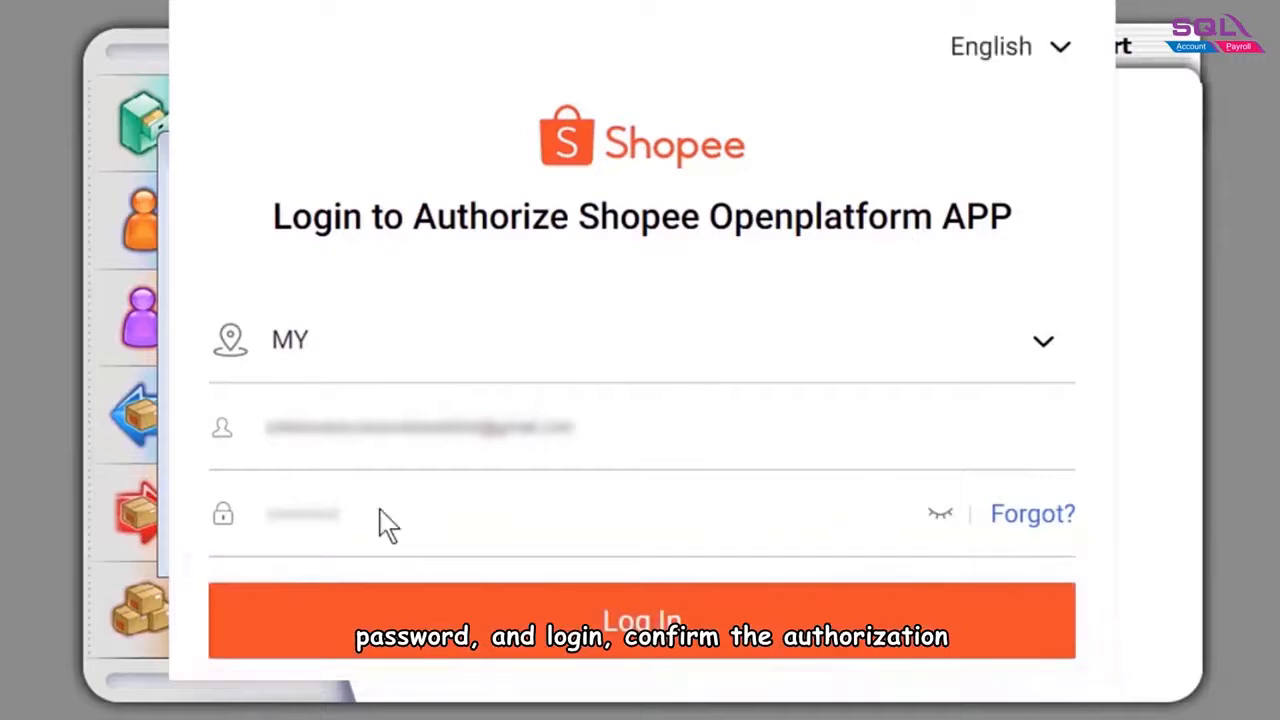
{"action": "left_click", "coordinate": [640, 620]}
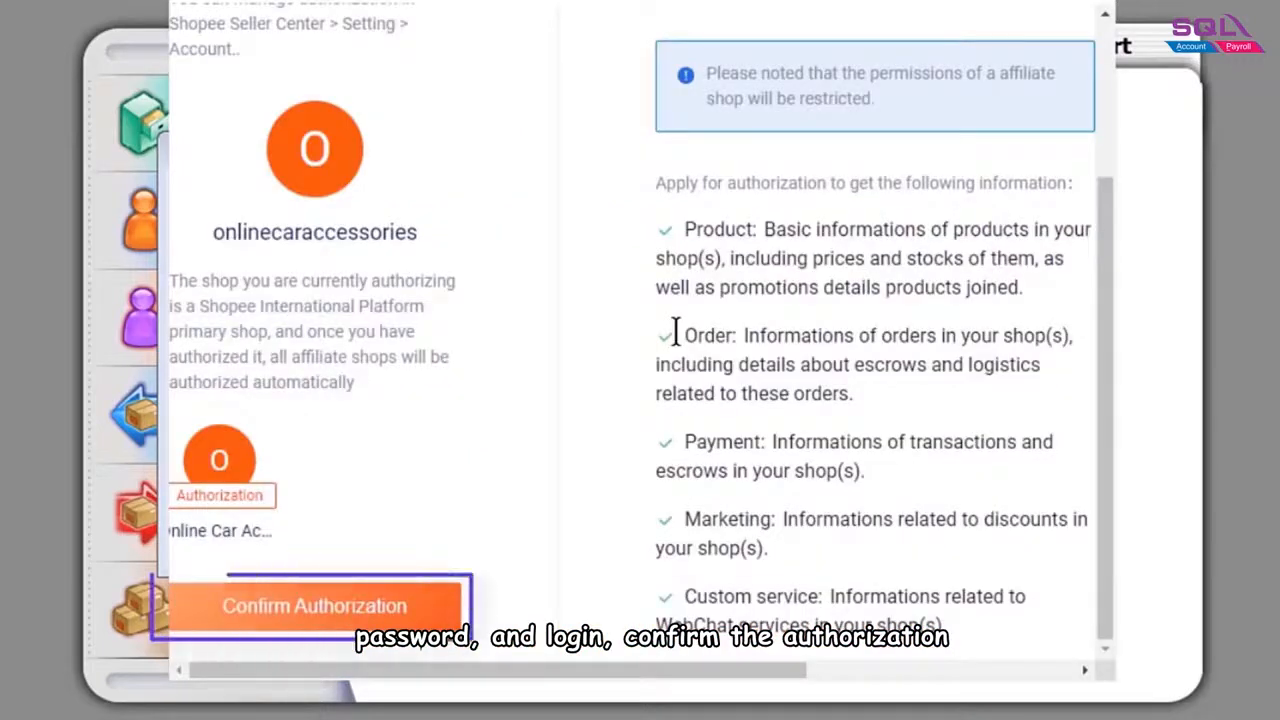
{"action": "left_click", "coordinate": [314, 606]}
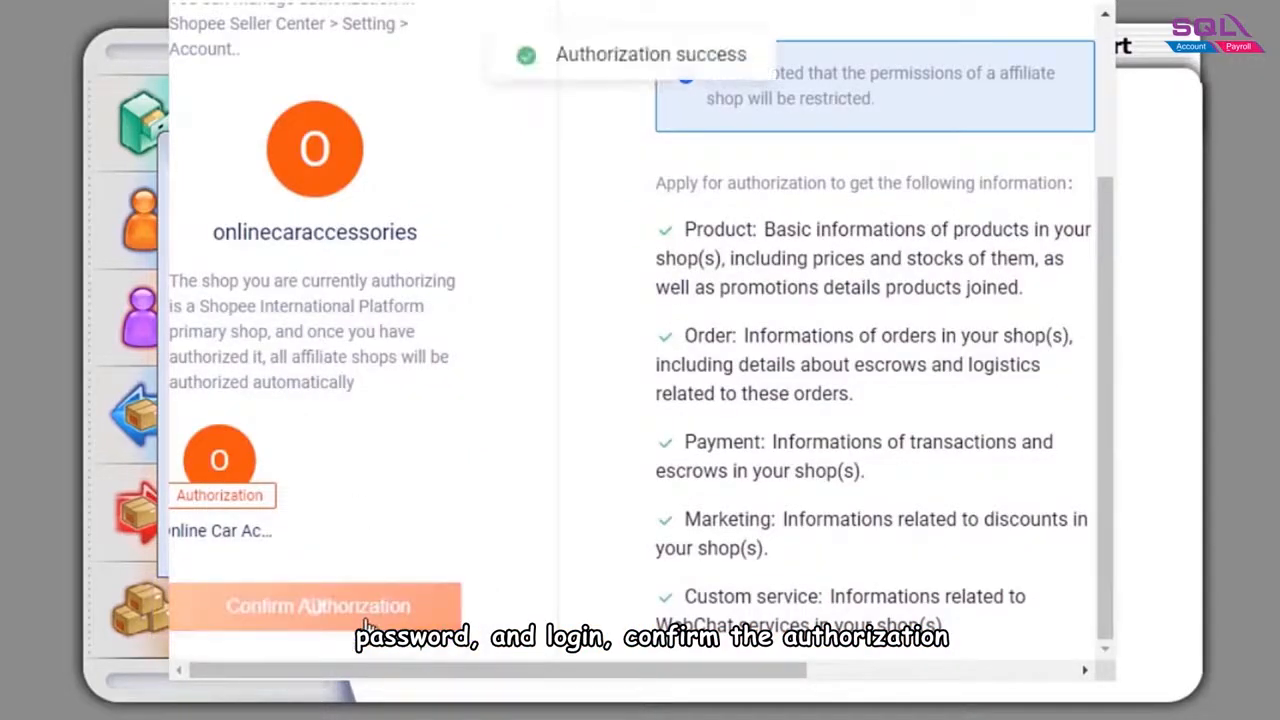
{"action": "left_click", "coordinate": [314, 606]}
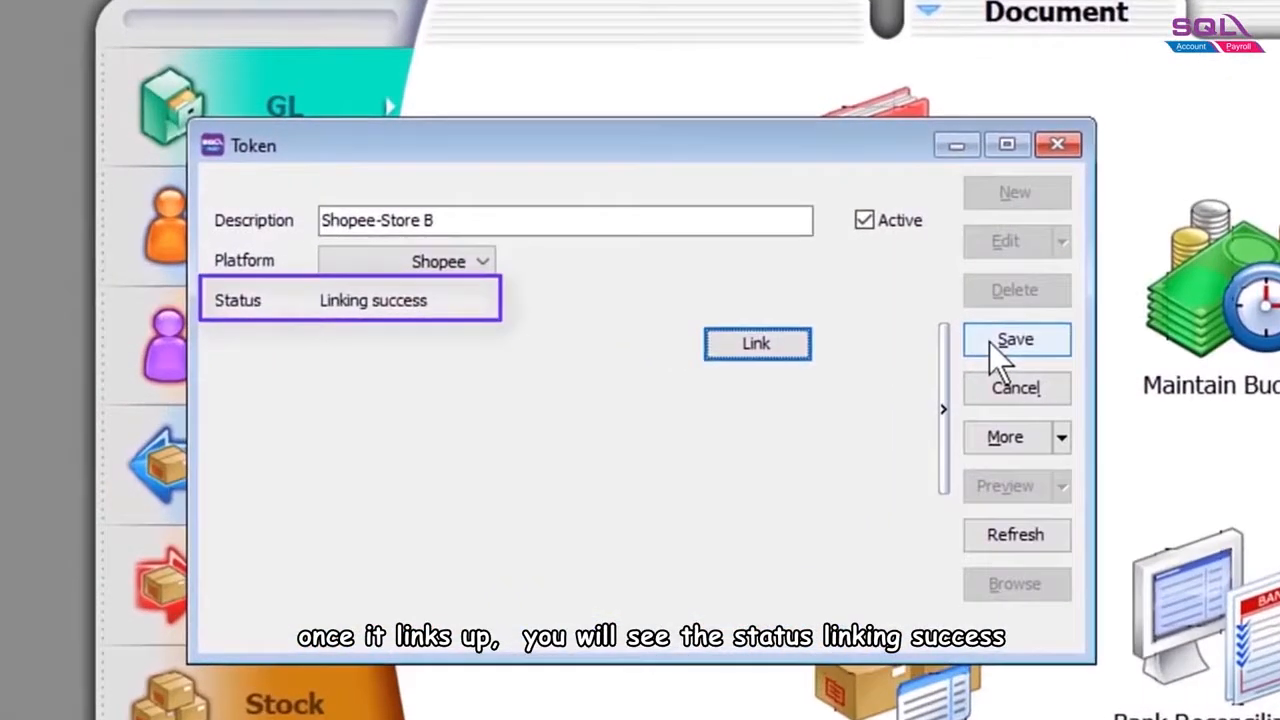
{"action": "left_click", "coordinate": [1016, 340]}
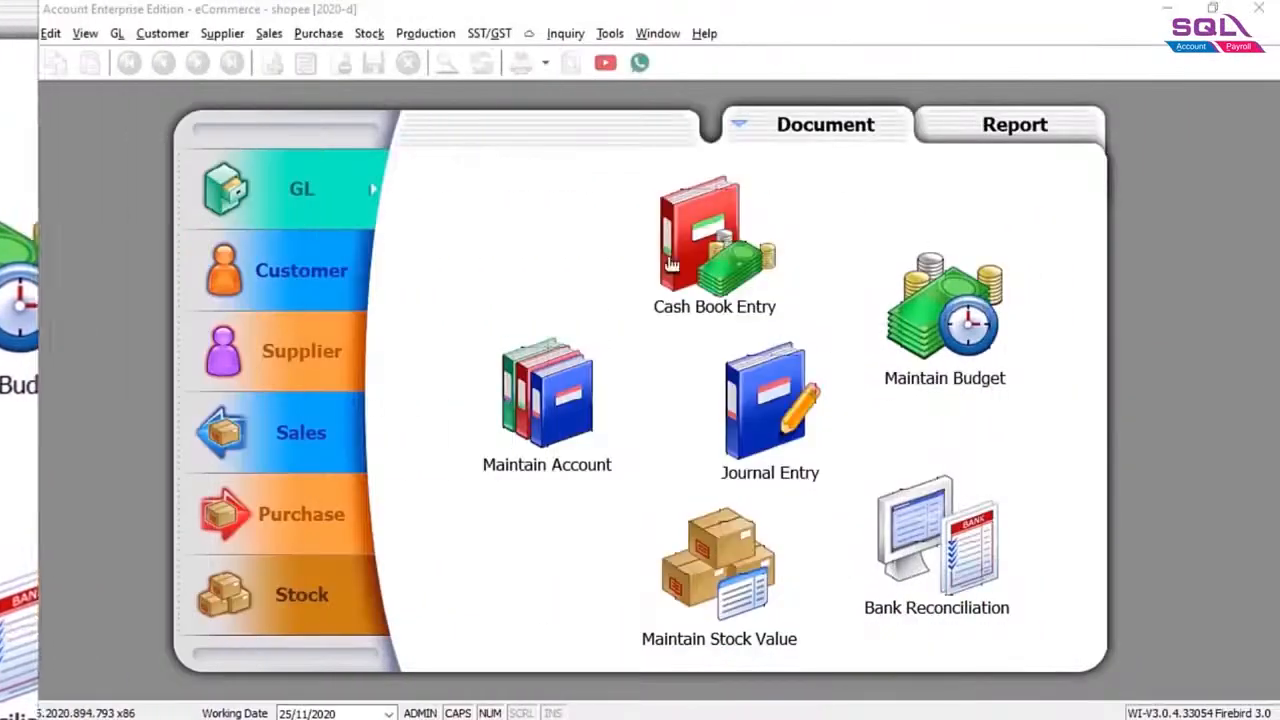
Open Shopee - Store B's settings from the Cloud > Shopee Account tab, showing customer 300-S0001.
{"action": "left_click", "coordinate": [654, 42]}
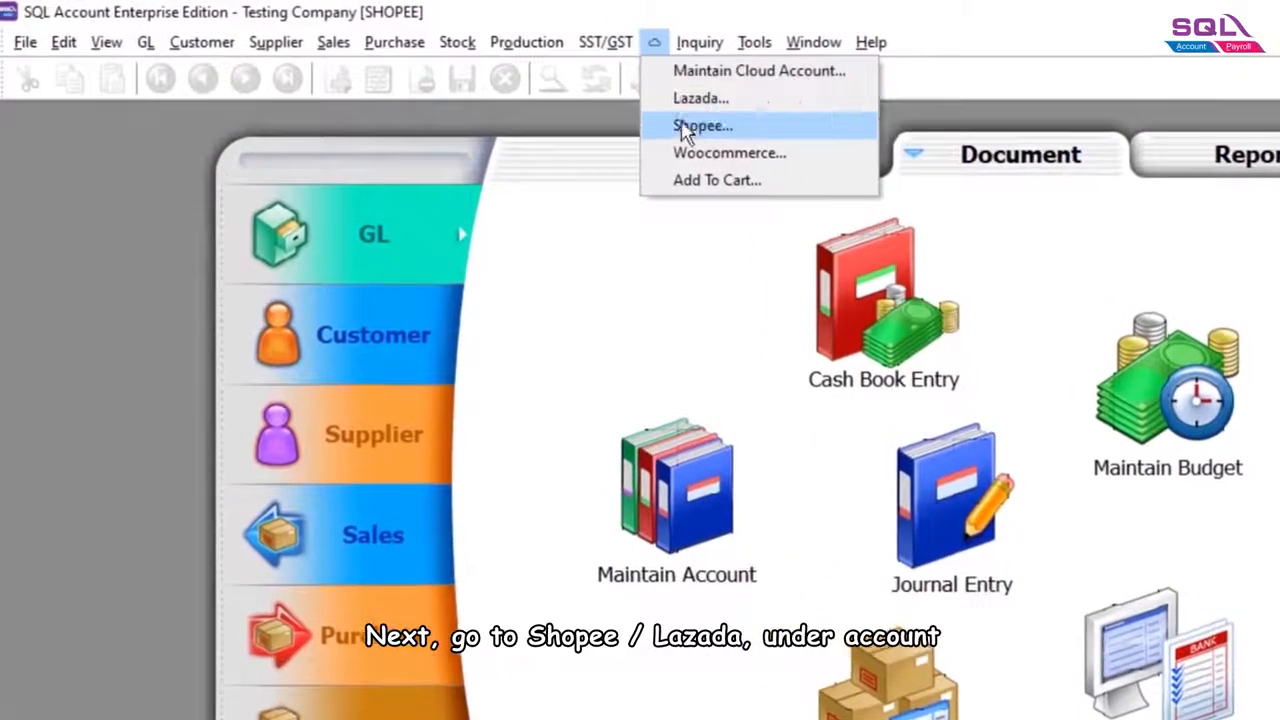
{"action": "left_click", "coordinate": [704, 124]}
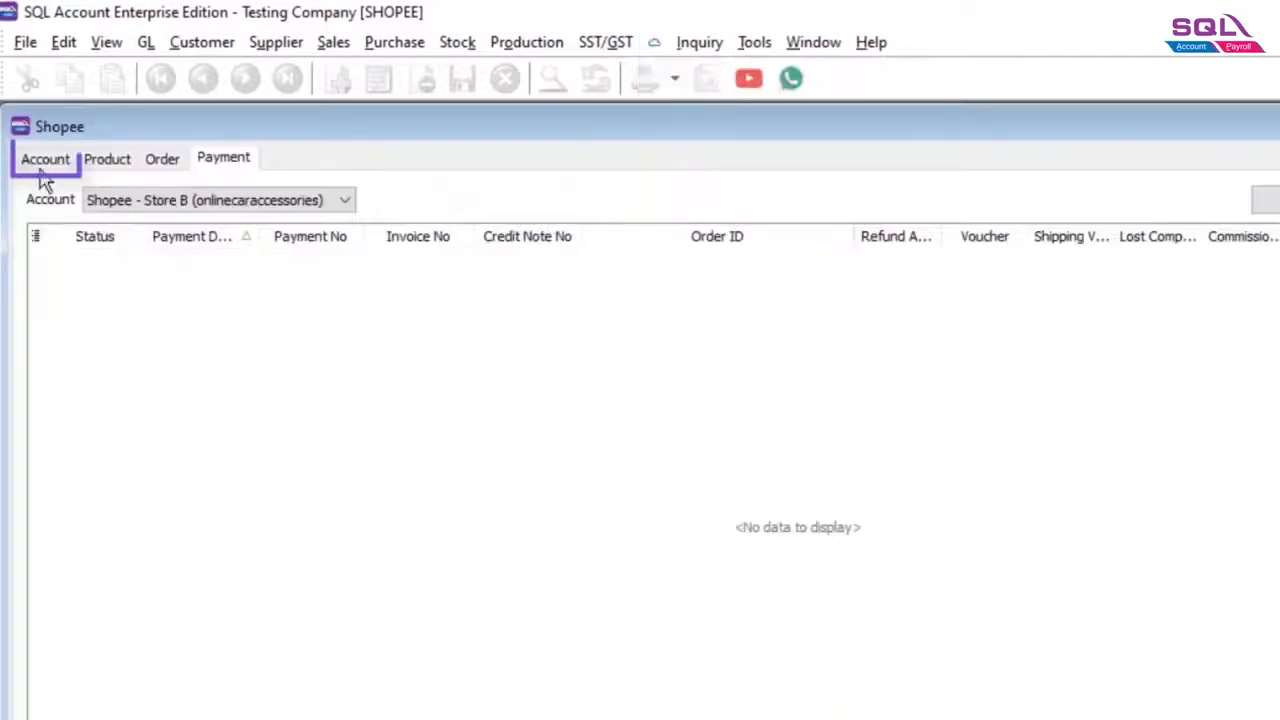
{"action": "left_click", "coordinate": [44, 158]}
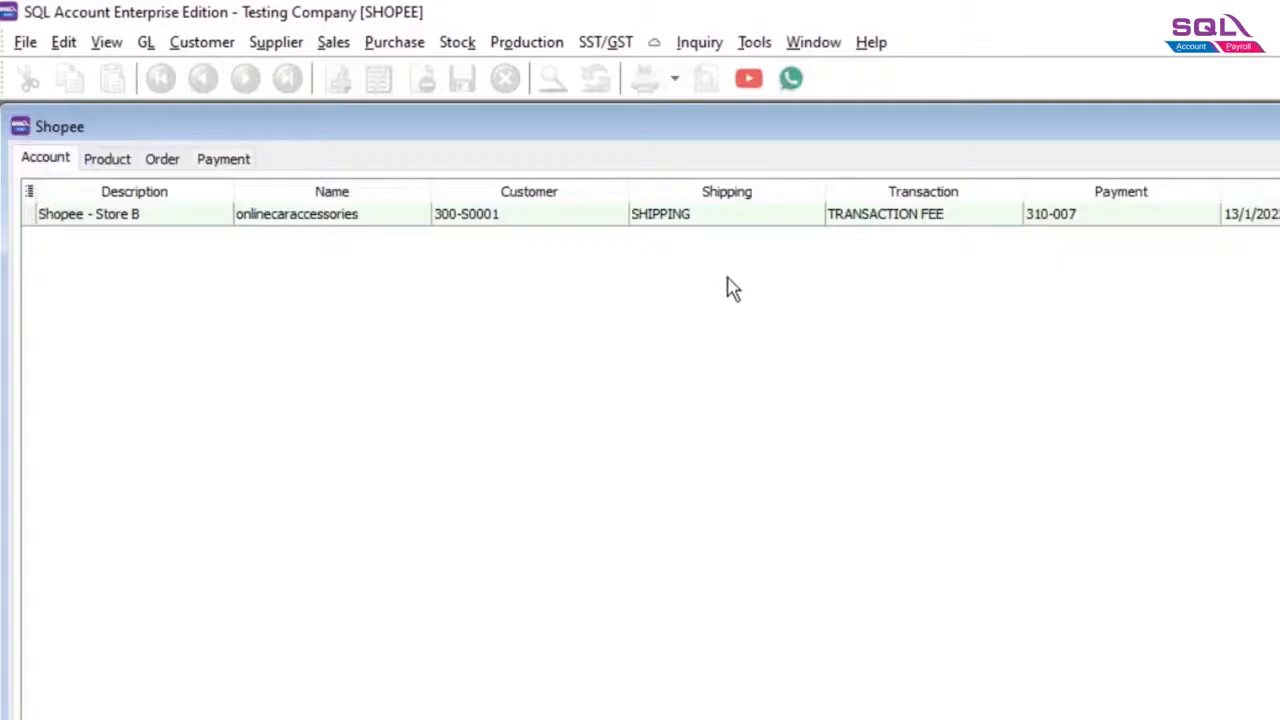
{"action": "double_click", "coordinate": [88, 212]}
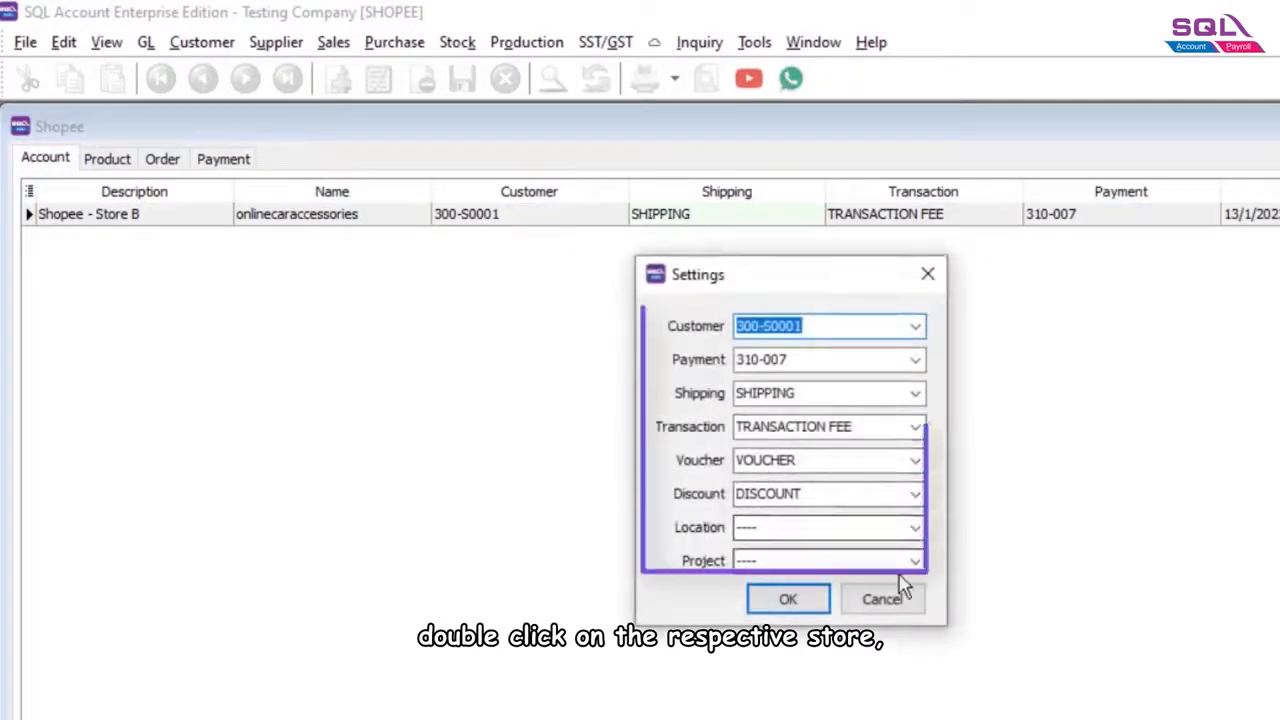